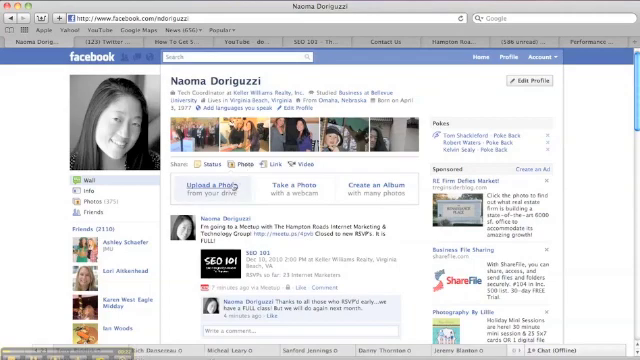
# Step: Attach an image from the Desktop folder to a new profile wall photo post
pyautogui.click(211, 183)
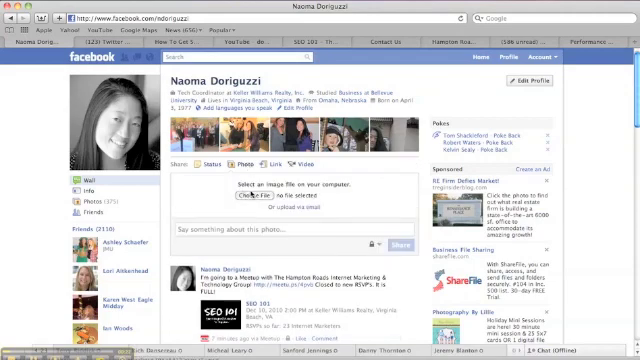
pyautogui.click(210, 197)
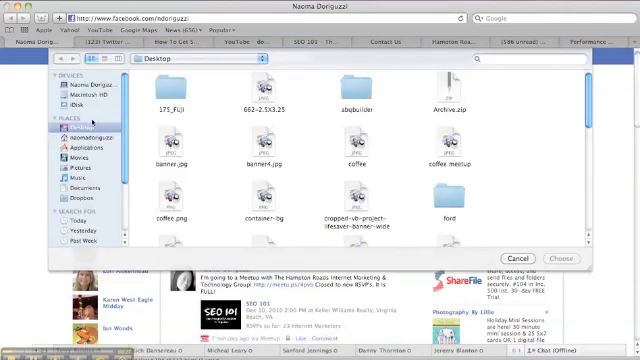
pyautogui.scroll(-3)
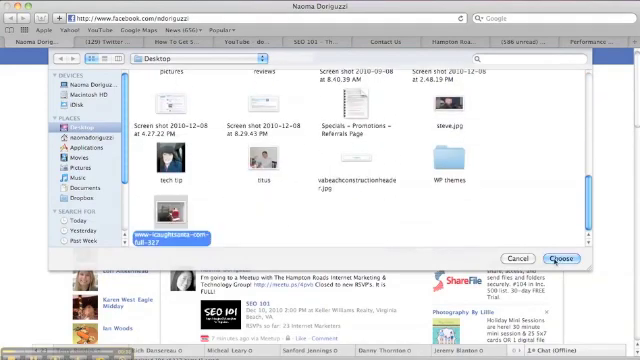
pyautogui.click(556, 230)
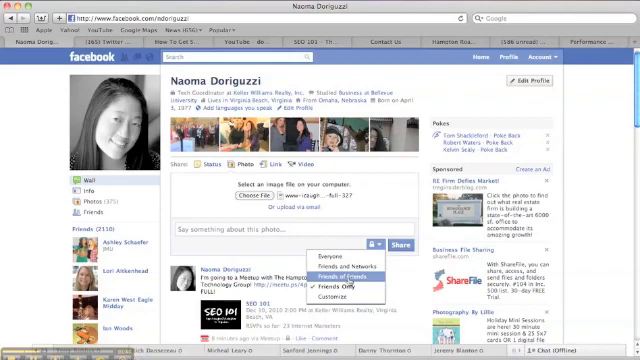
pyautogui.moveTo(330, 298)
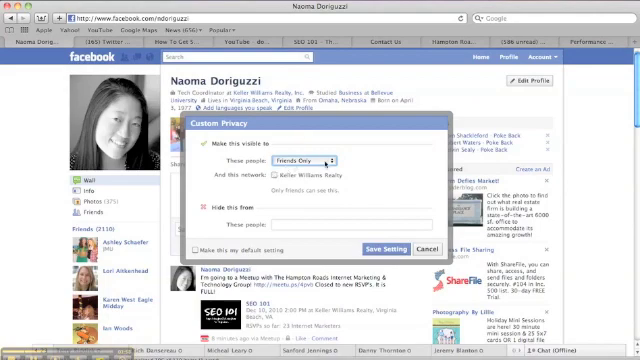
# Step: Set Custom Privacy to show the photo to Lorraine and hide it from Dawna
pyautogui.click(305, 158)
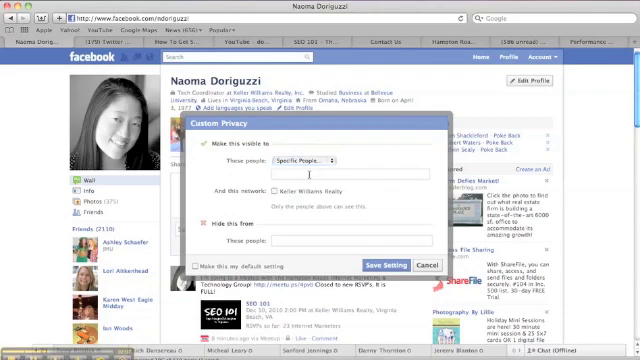
pyautogui.write('lori')
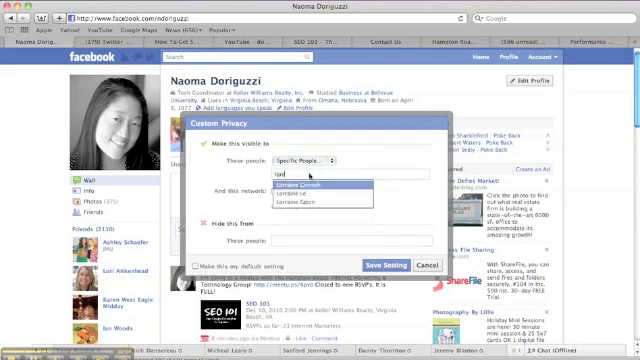
pyautogui.write('lorraine Cornish')
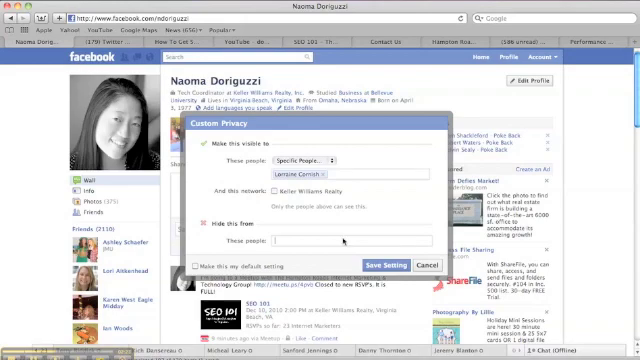
pyautogui.write('dawna Cornish Schelch')
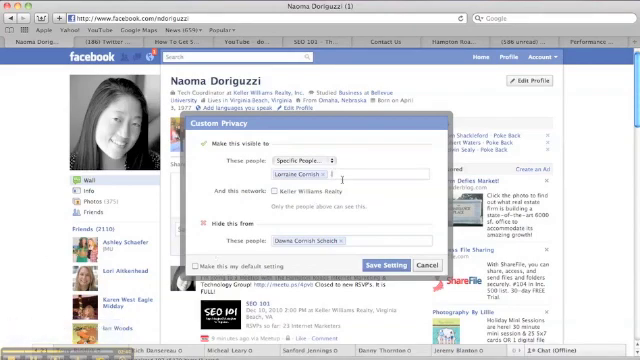
# Step: Add the Family list to the photo's viewers and begin entering 'kelle' under Hide this from
pyautogui.write('family')
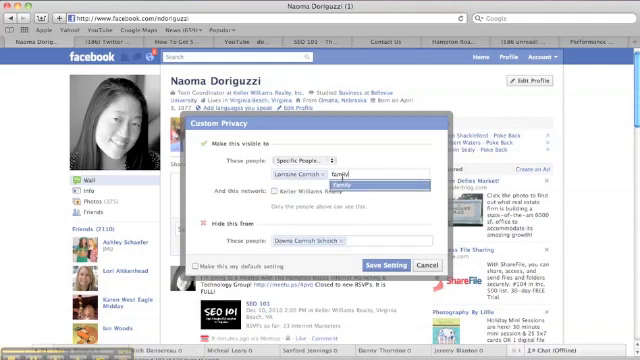
pyautogui.click(352, 183)
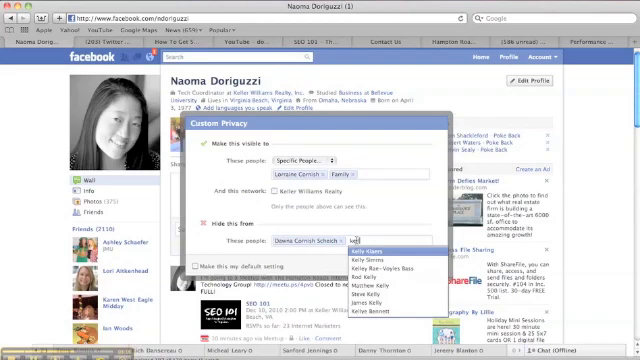
pyautogui.write('kelle')
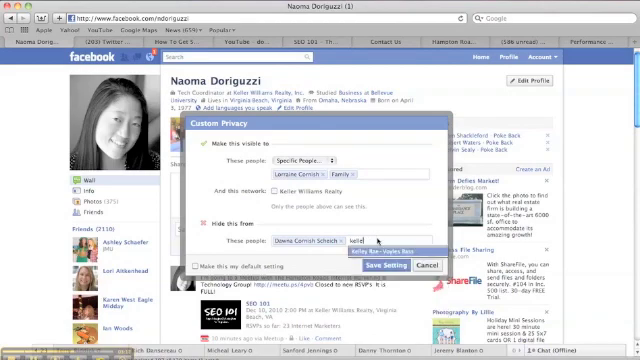